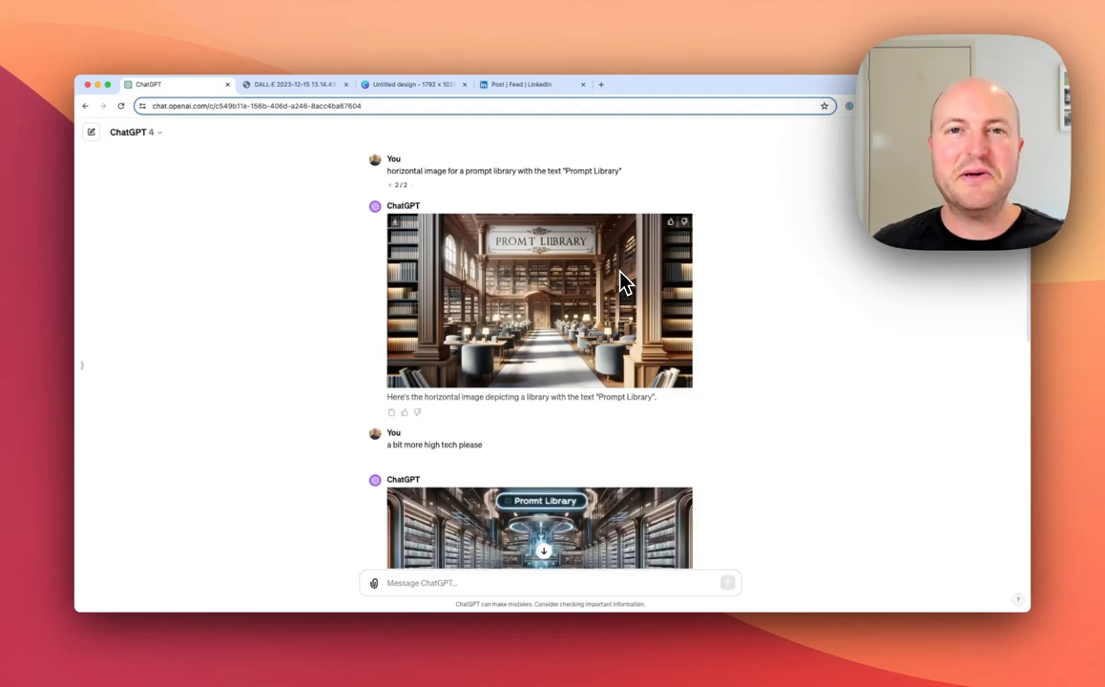
Switch to the Canva 'Untitled design' tab showing the DALL-E image with the misspelled headline.
click(539, 300)
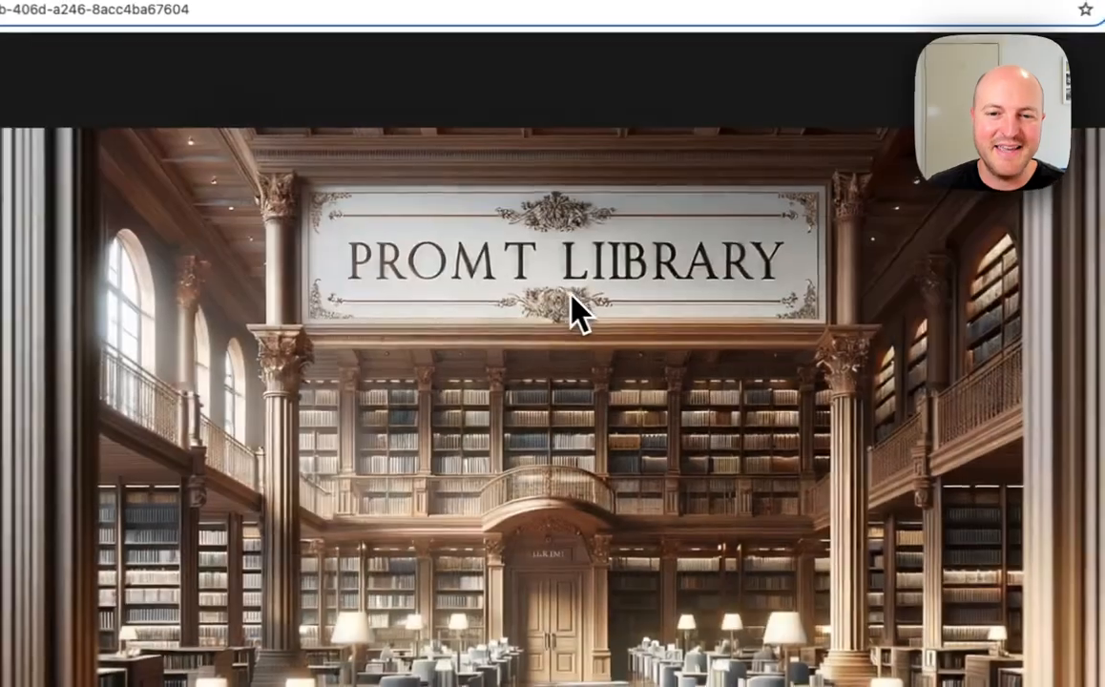
scroll(down, 3)
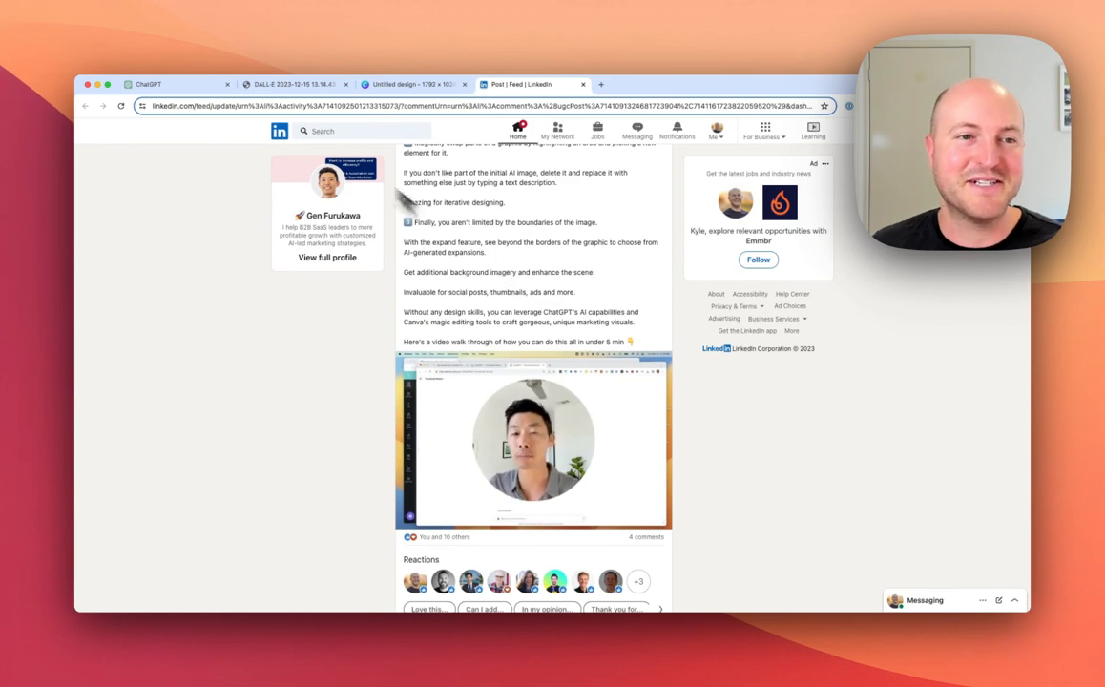
click(148, 84)
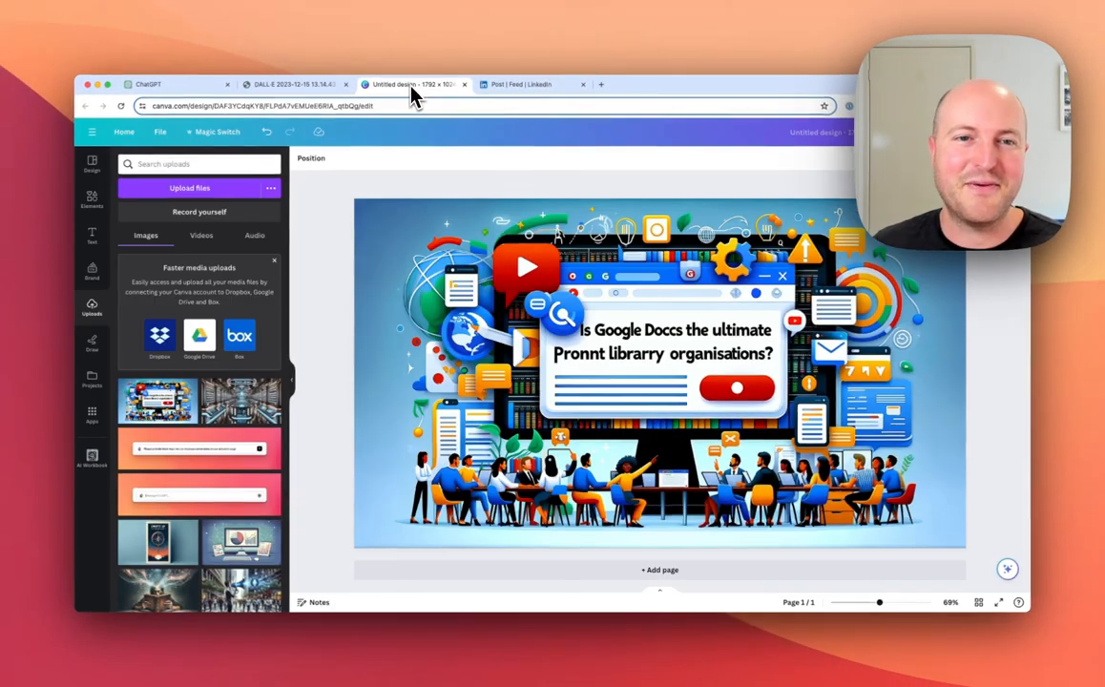
mouse_move(420, 224)
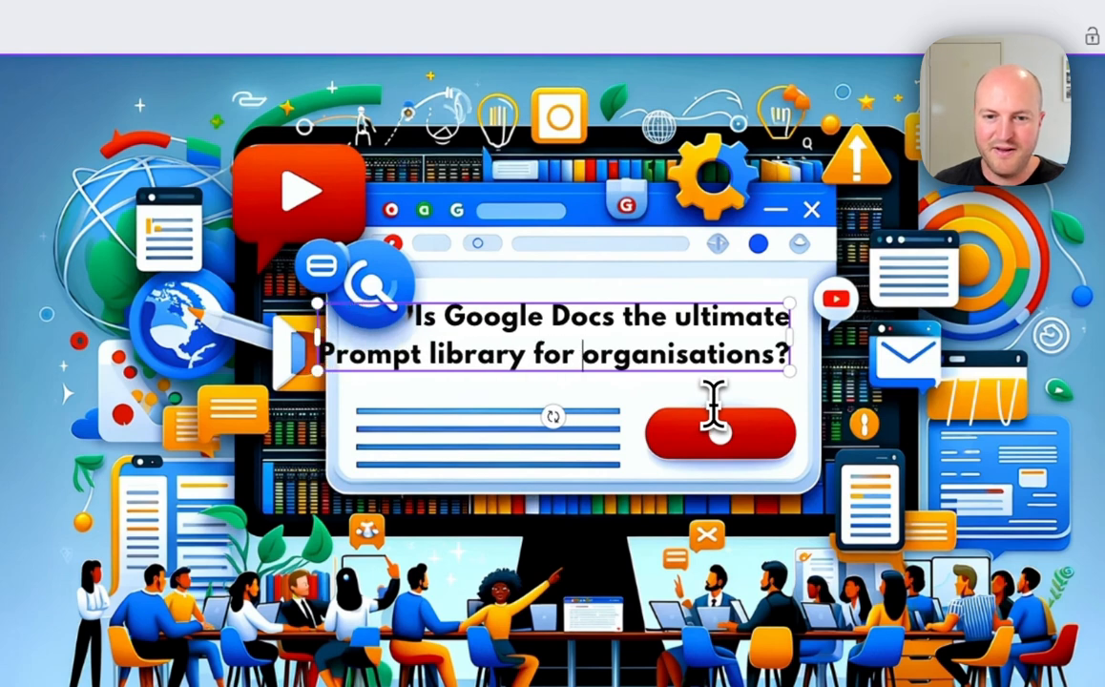
mouse_move(334, 400)
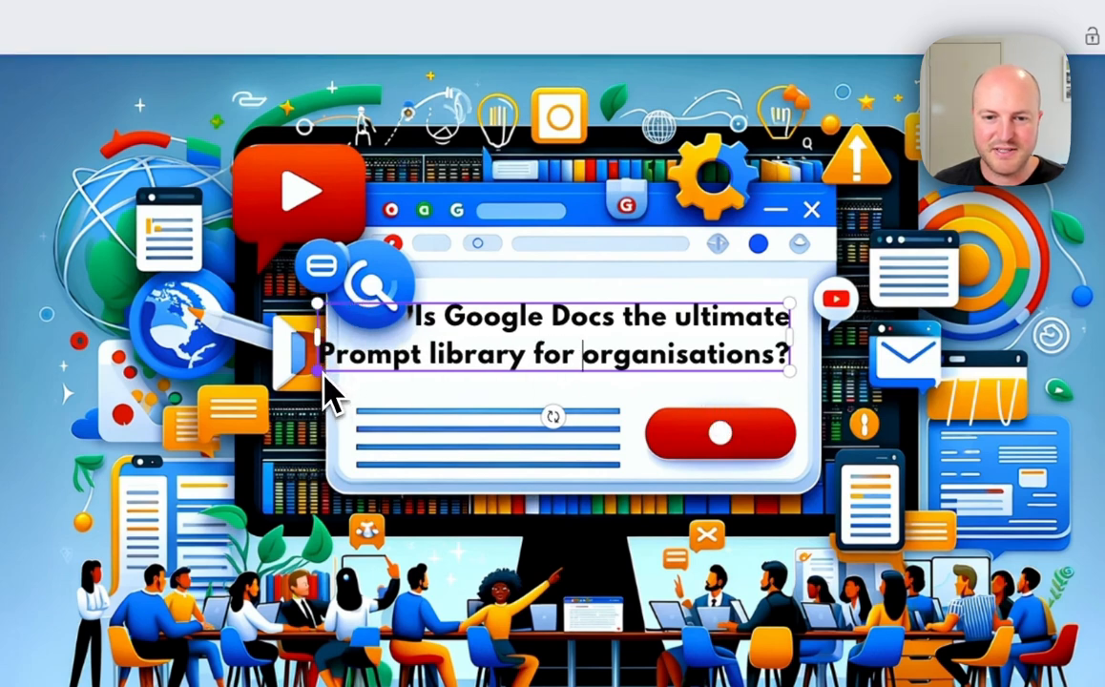